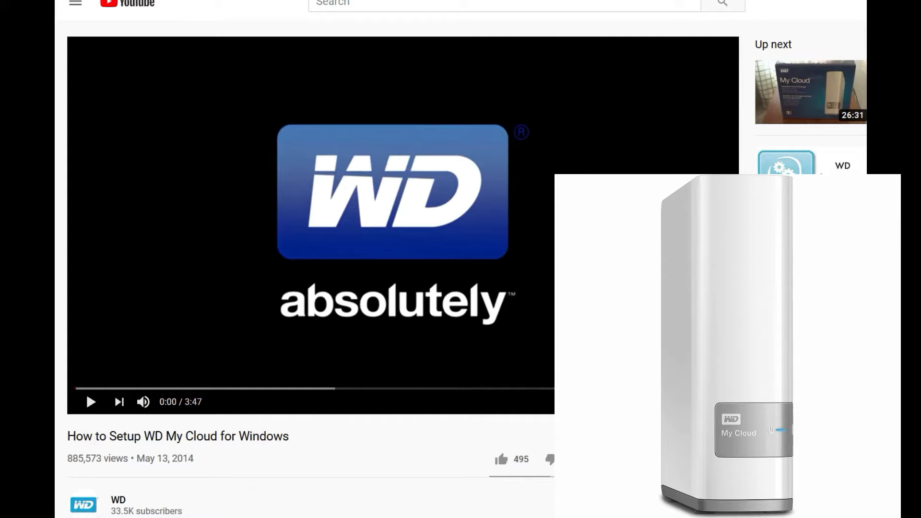
pyautogui.moveTo(409, 52)
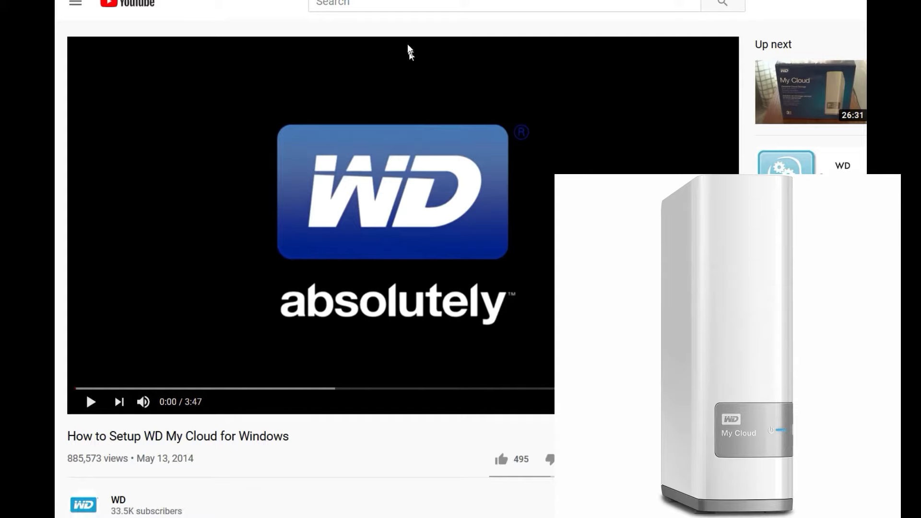
pyautogui.moveTo(91, 402)
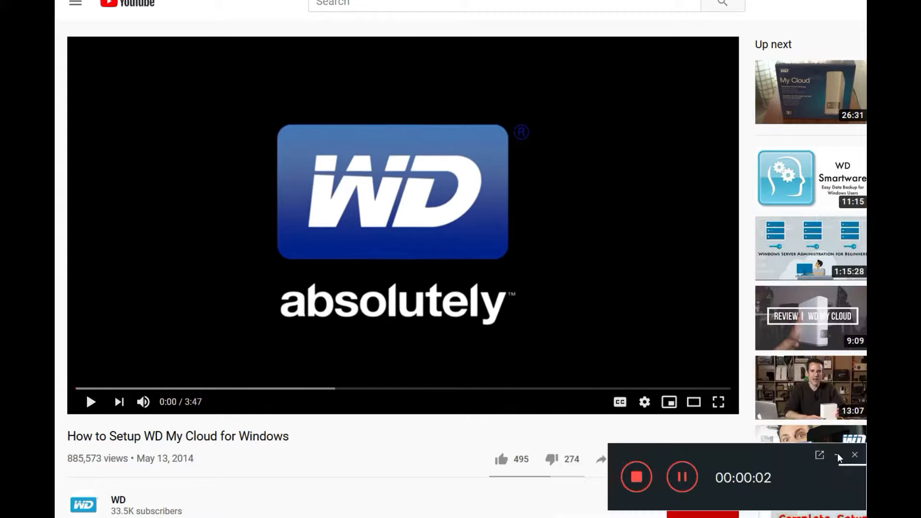
# Leave the YouTube setup video and load wd.com/setup in a private window
pyautogui.click(854, 455)
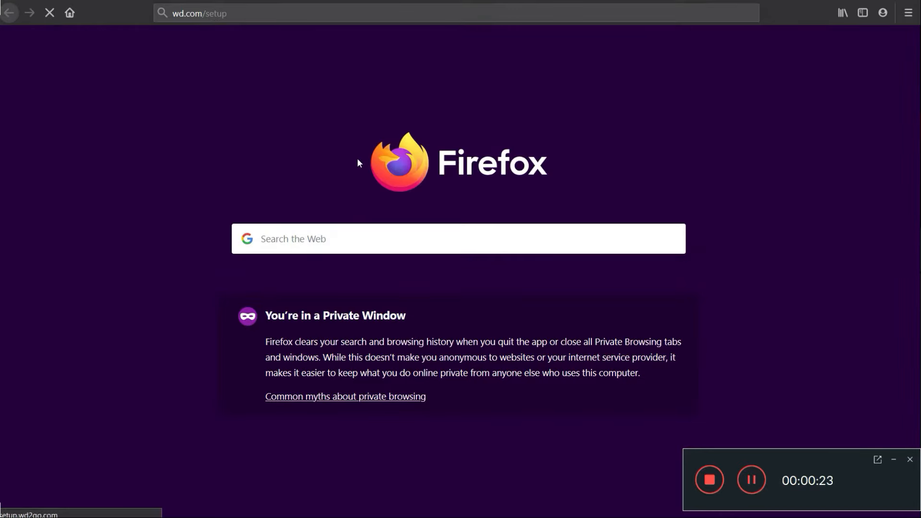
# Search Google for 'wd cloud' setup software and open the My Cloud Setup result
pyautogui.write('wd cloud setup software')
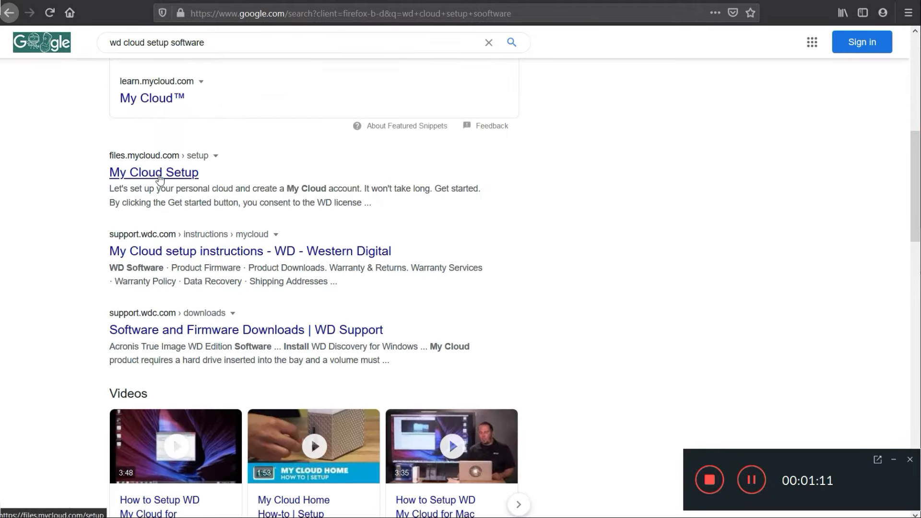
pyautogui.click(153, 172)
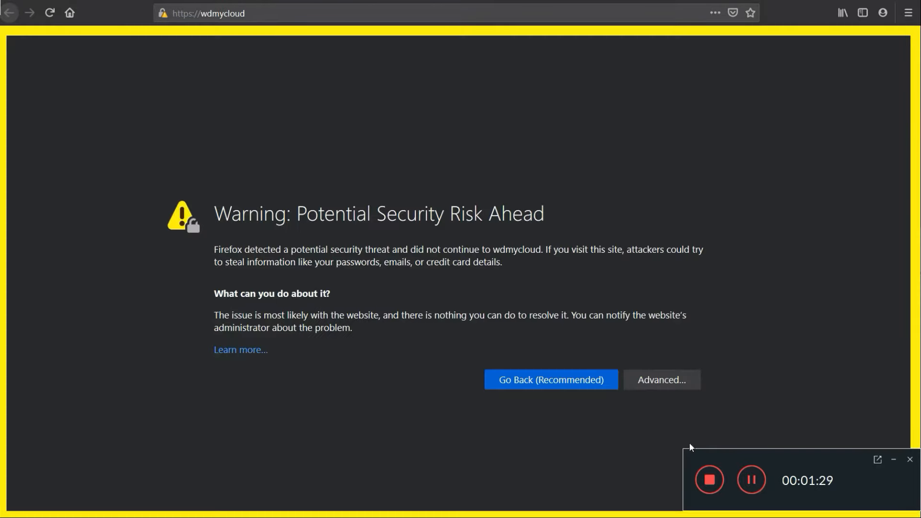
# Accept the certificate risk for wdmycloud and continue to the dashboard
pyautogui.click(660, 379)
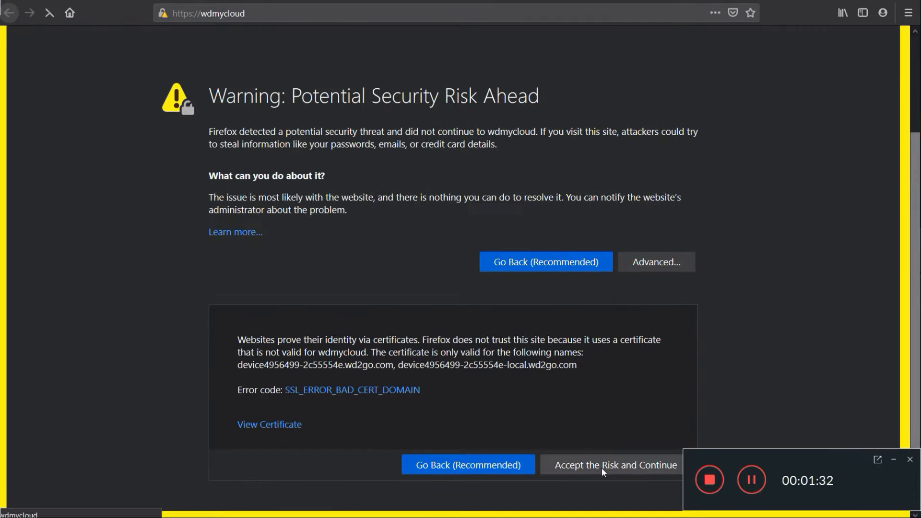
pyautogui.click(615, 465)
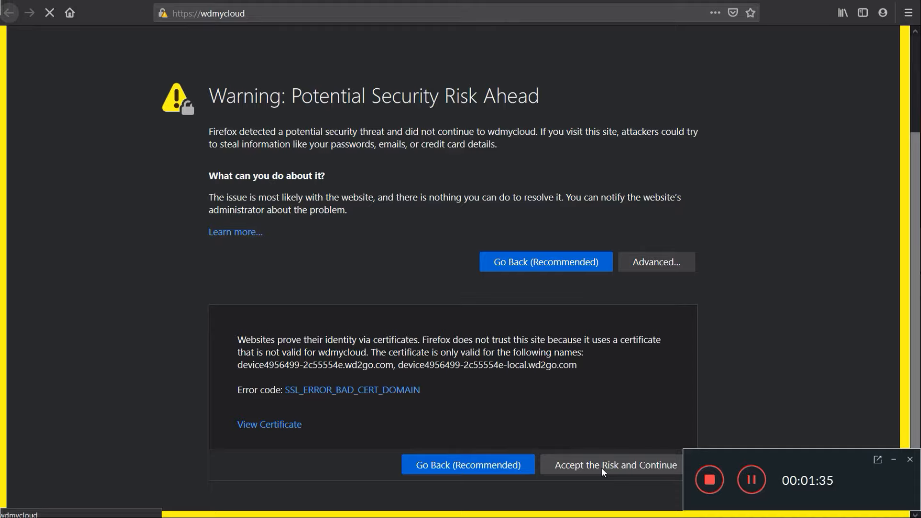
pyautogui.click(614, 464)
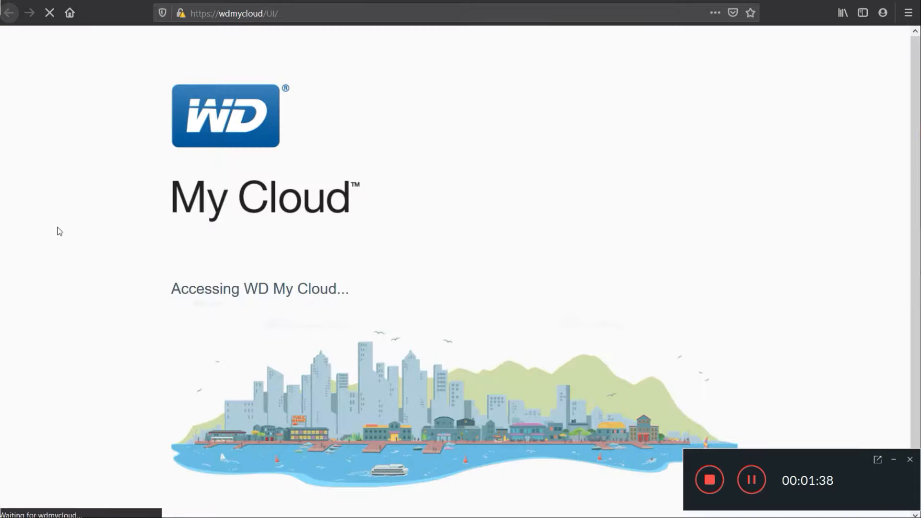
pyautogui.moveTo(228, 122)
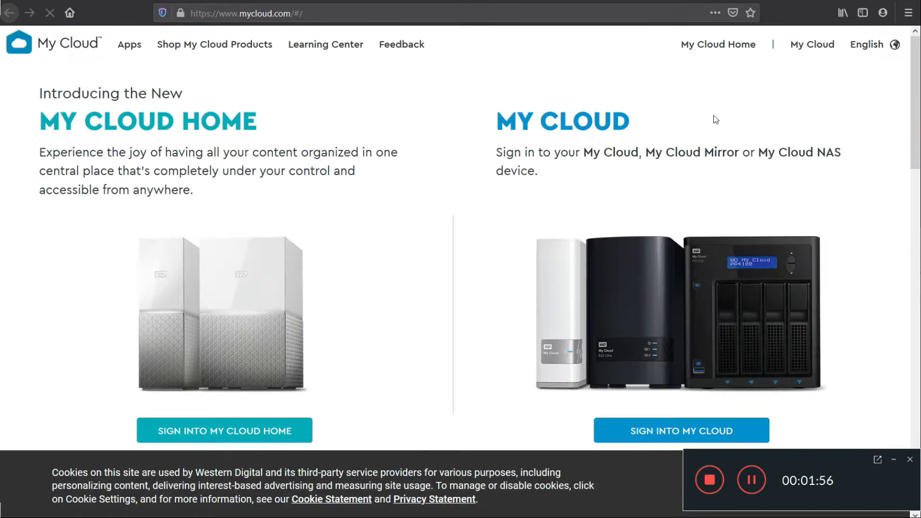
# View the files.mycloud.com setup welcome page, then go back to wdmycloud/UI
pyautogui.click(680, 429)
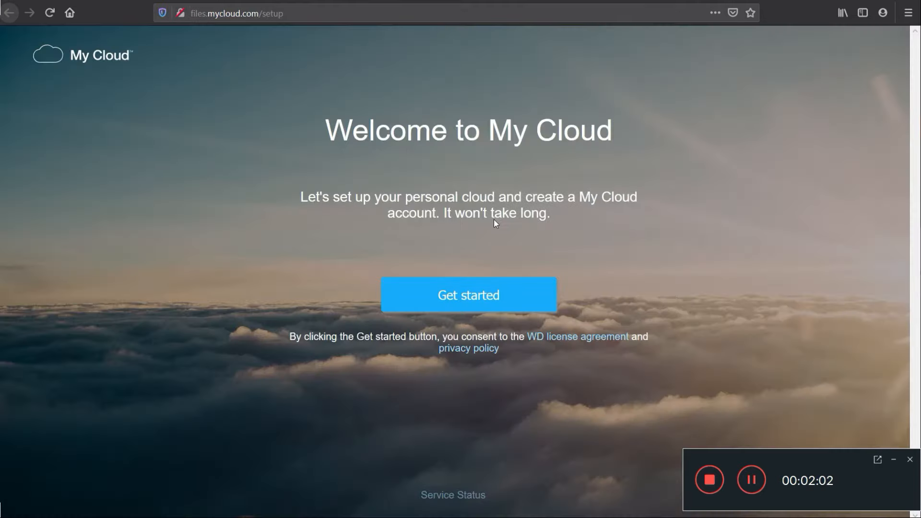
pyautogui.click(467, 295)
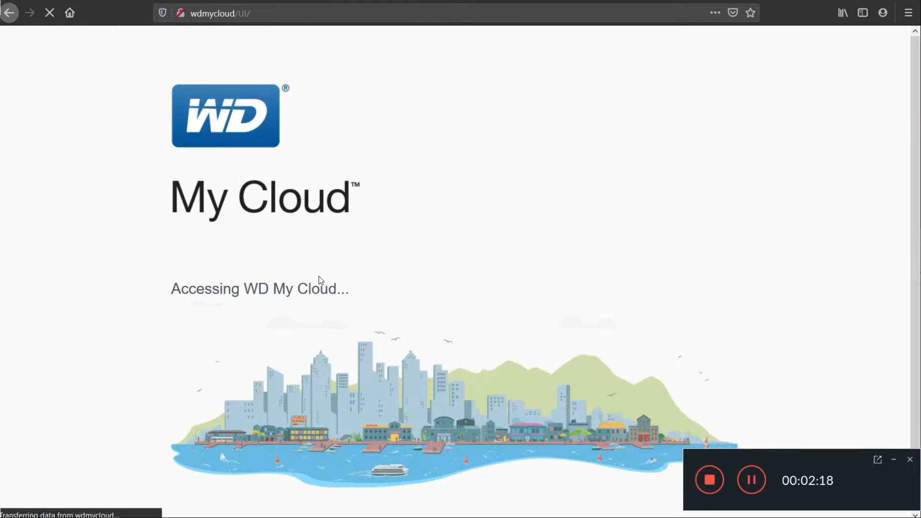
pyautogui.moveTo(394, 269)
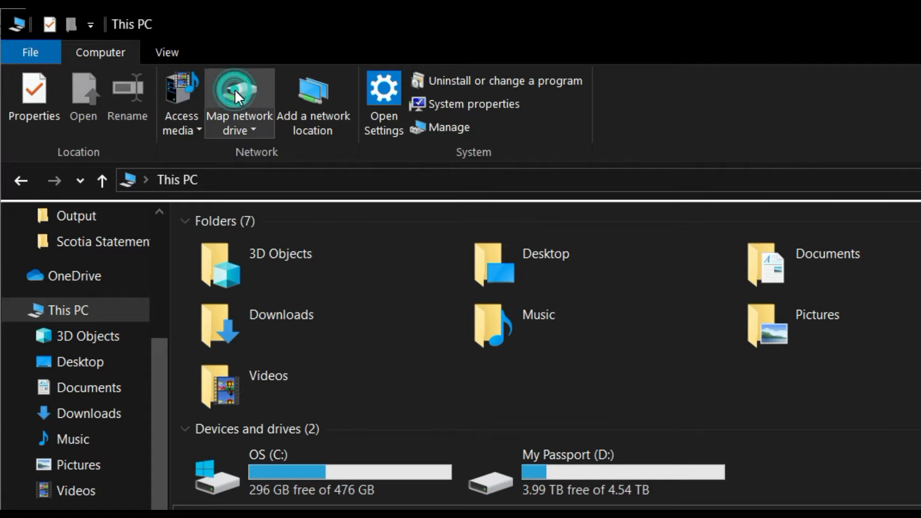
pyautogui.moveTo(238, 103)
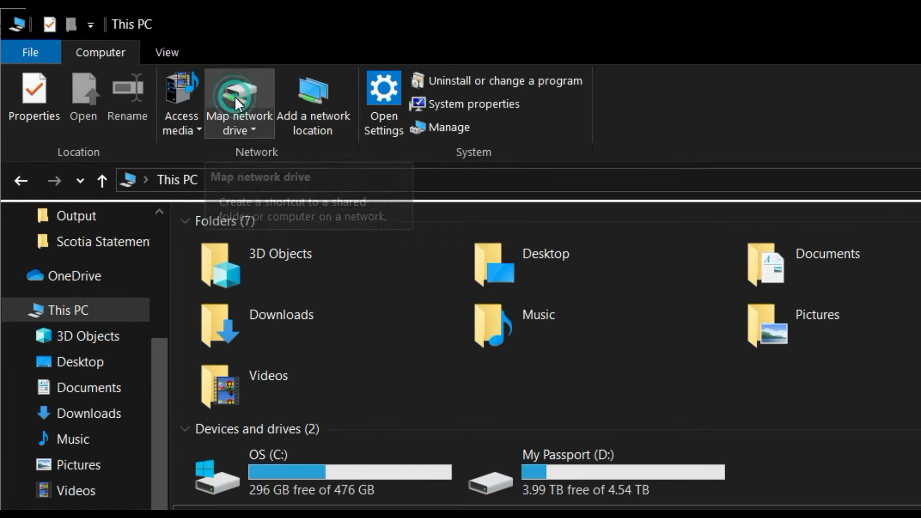
# Map drive Z: to \\WDMYCLOUD in the Map Network Drive wizard
pyautogui.click(238, 99)
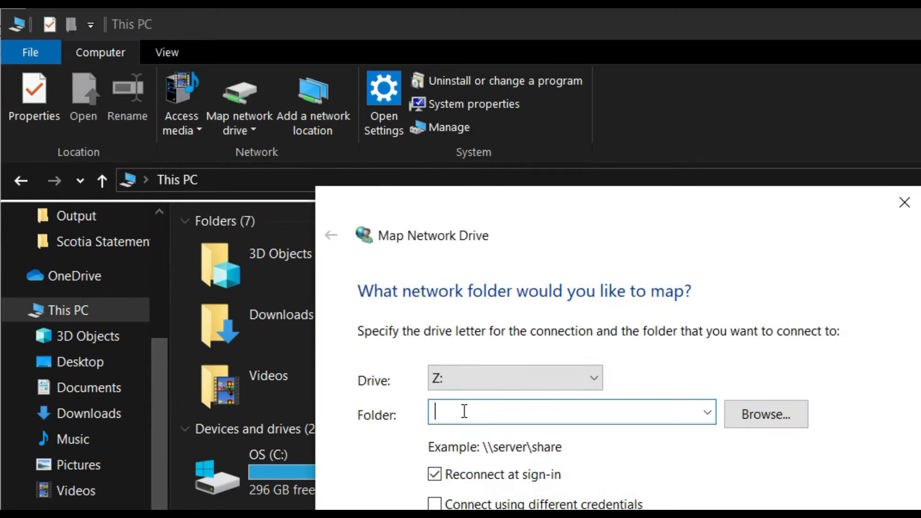
pyautogui.write('\\\\')
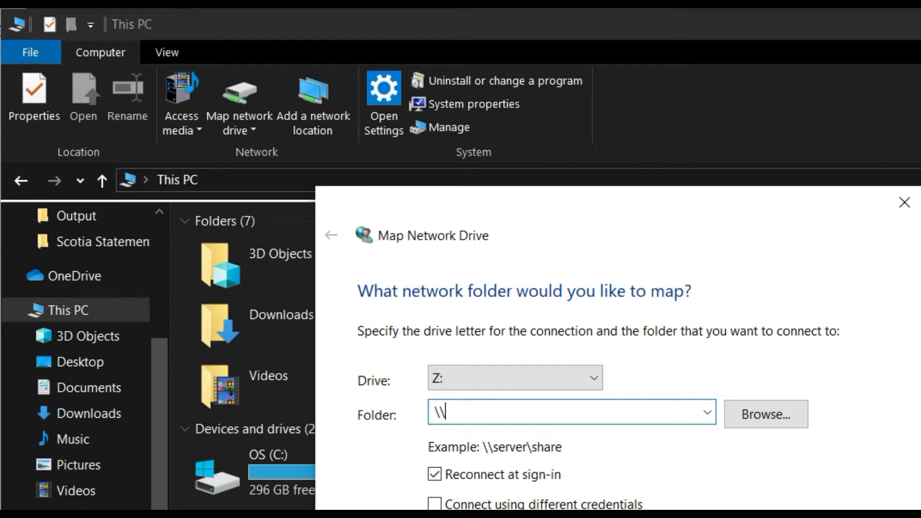
pyautogui.write('WDMY')
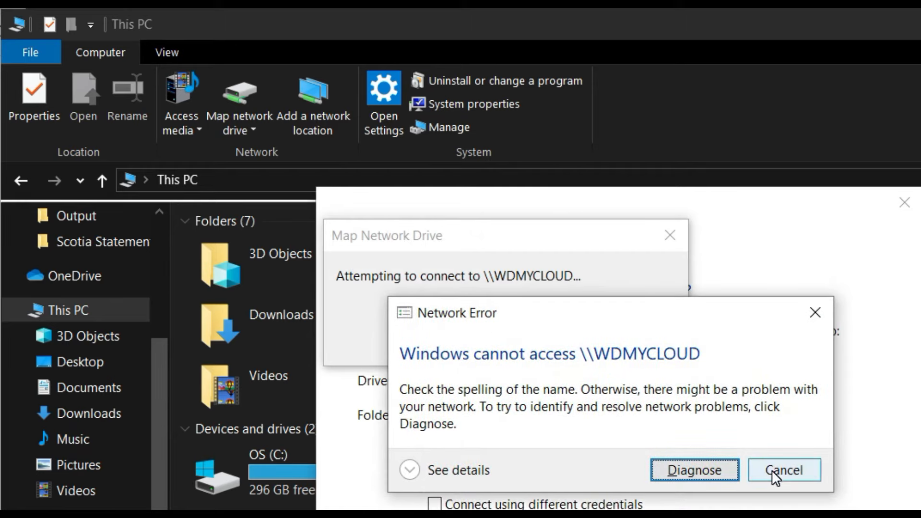
# Dismiss the network error, add a trailing backslash, retry, and dismiss again
pyautogui.click(784, 470)
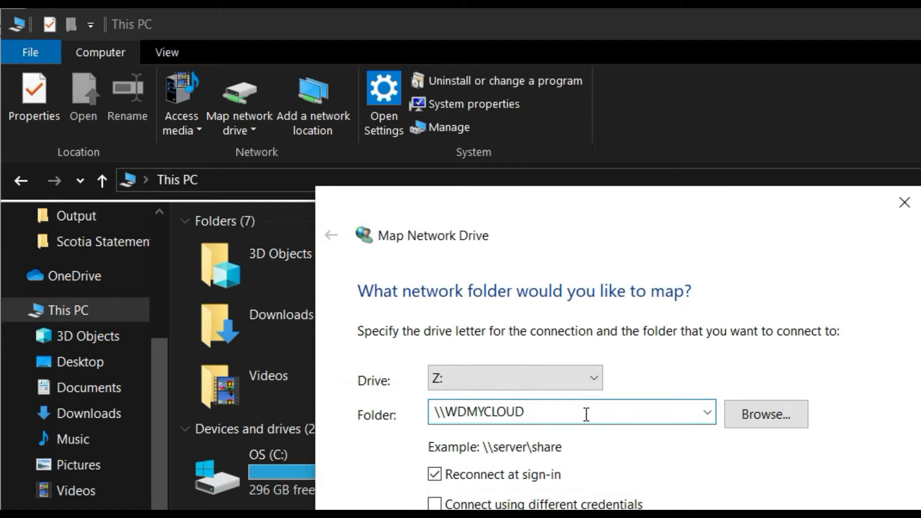
pyautogui.write('\\')
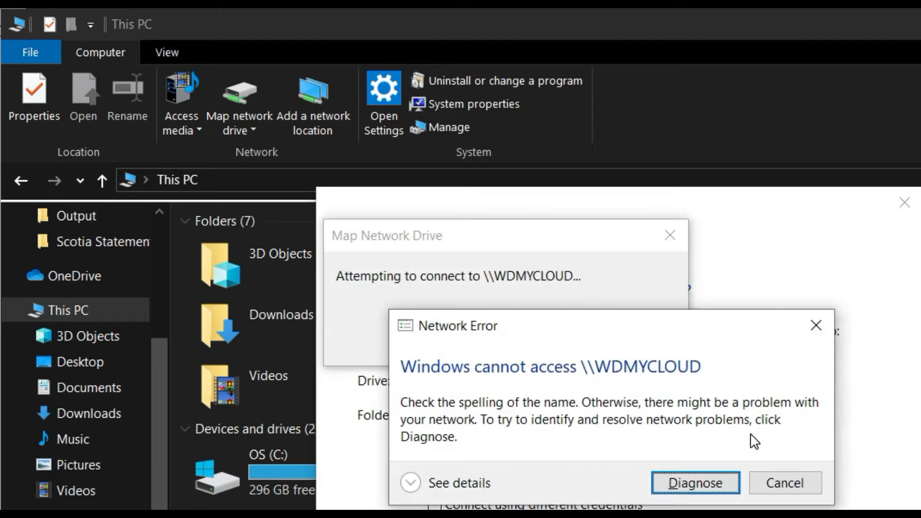
pyautogui.click(784, 482)
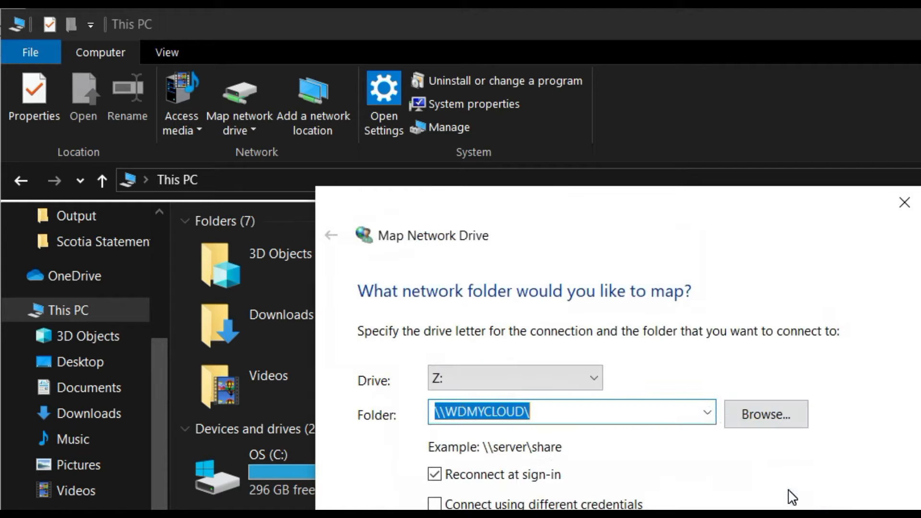